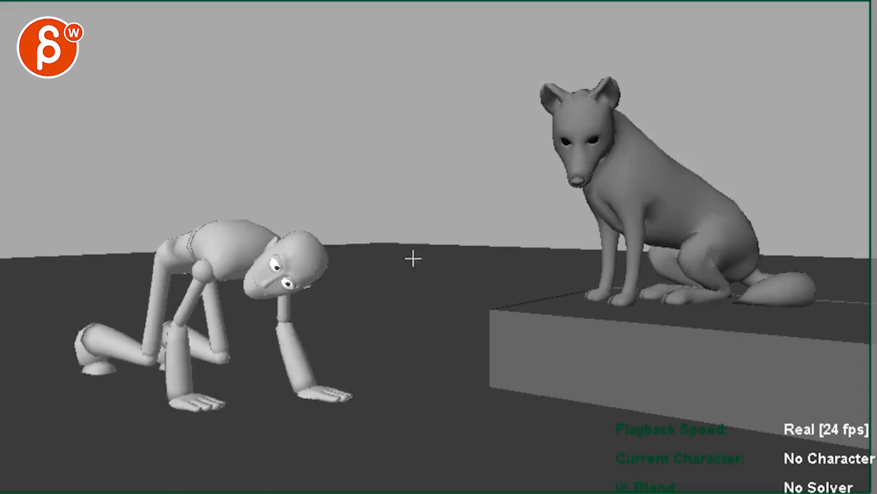
pyautogui.moveTo(294, 247)
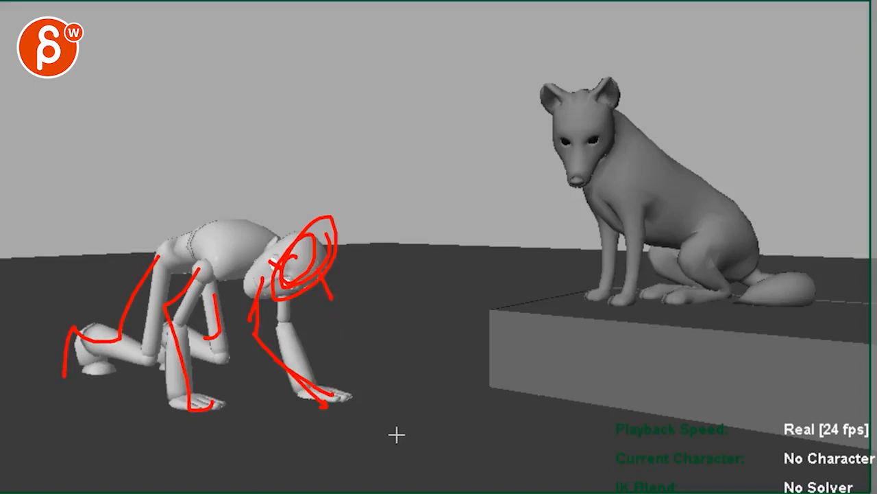
pyautogui.moveTo(409, 445)
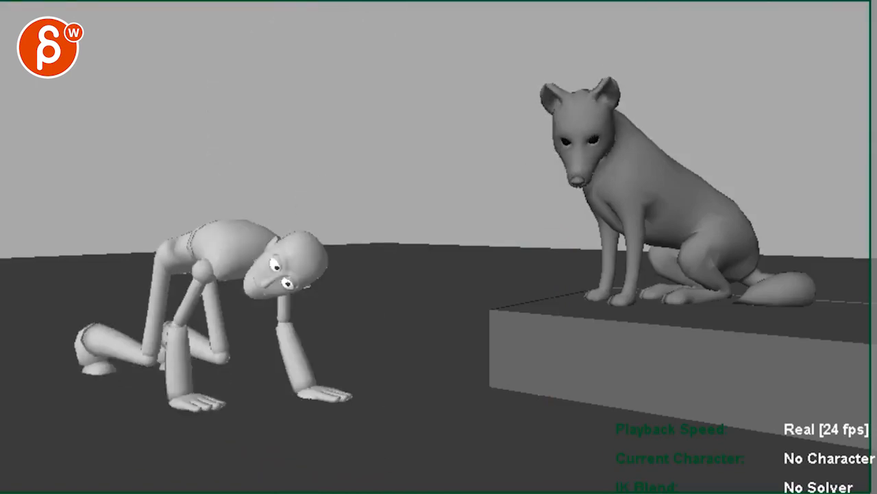
# Step: Draw a red line from the floor near the man's hand up to the wolf's muzzle
pyautogui.moveTo(528, 189); pyautogui.dragTo(395, 423)
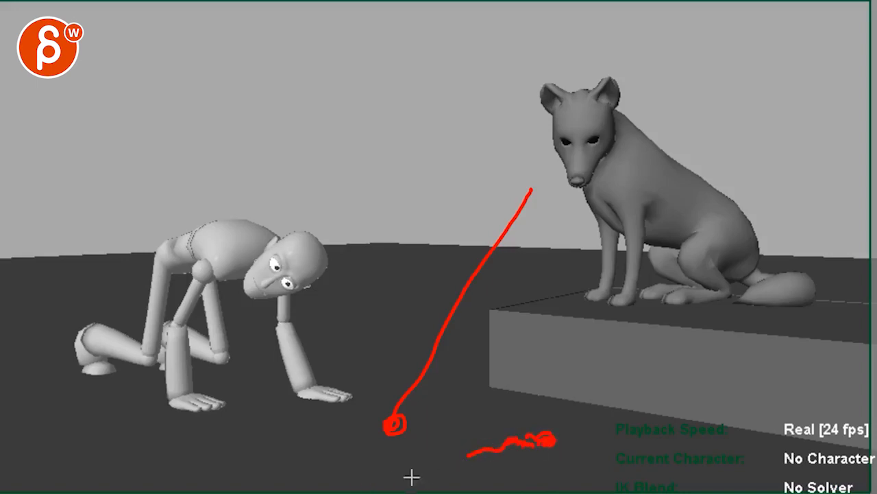
pyautogui.moveTo(420, 379)
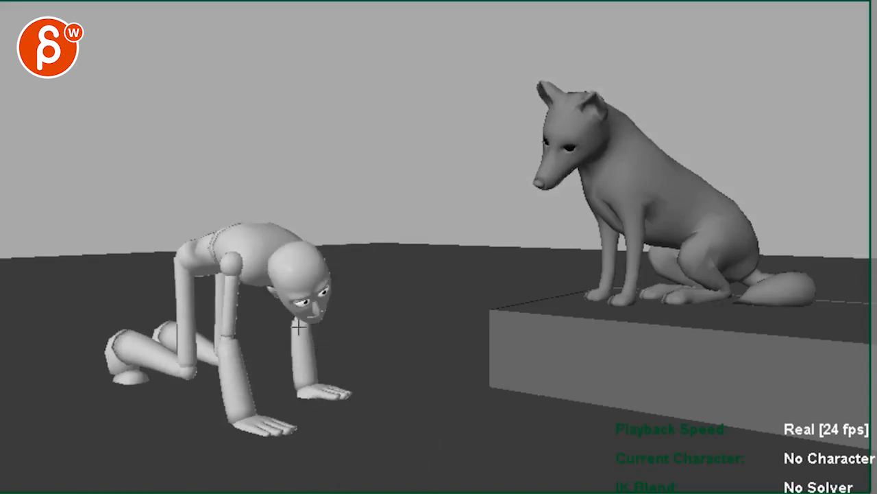
# Step: Trace red draw-over strokes across the crawling man's chest, shoulder and planted arm
pyautogui.click(304, 329)
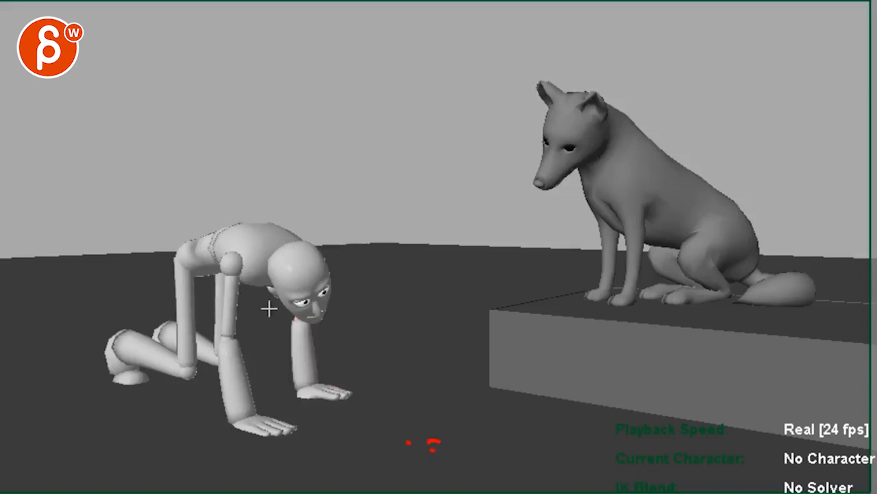
pyautogui.click(291, 268)
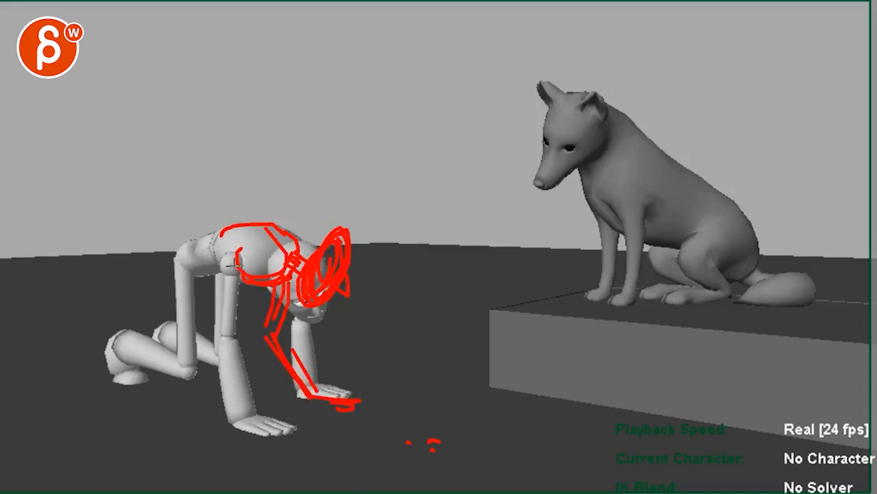
pyautogui.moveTo(236, 264); pyautogui.dragTo(195, 453)
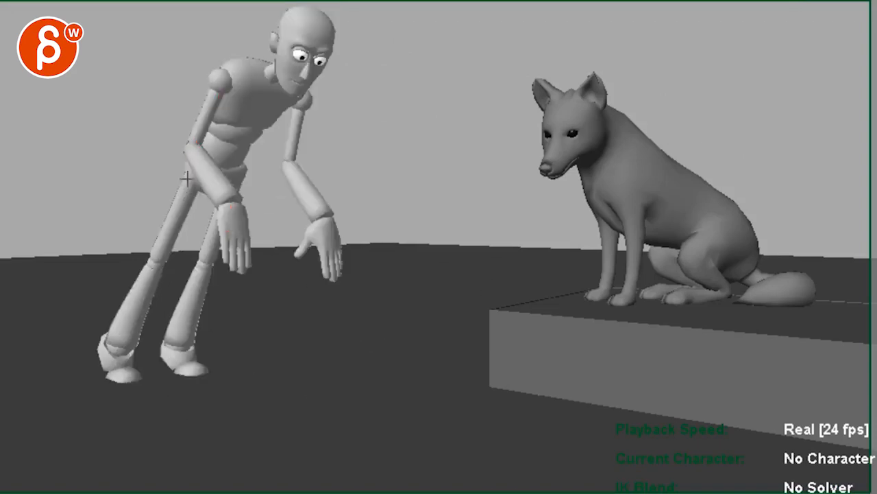
# Step: Scrub forward to the low close-up frame where the man's hand sits below the wolf
pyautogui.moveTo(189, 98); pyautogui.dragTo(109, 336)
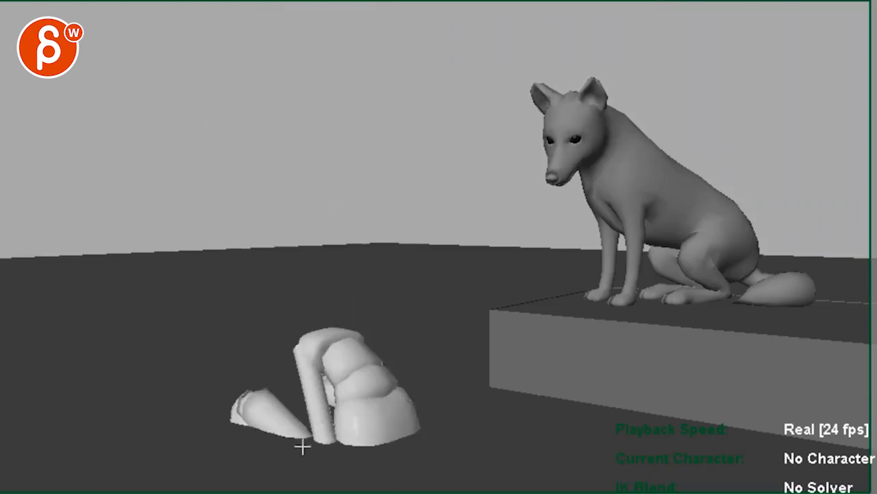
pyautogui.moveTo(355, 447)
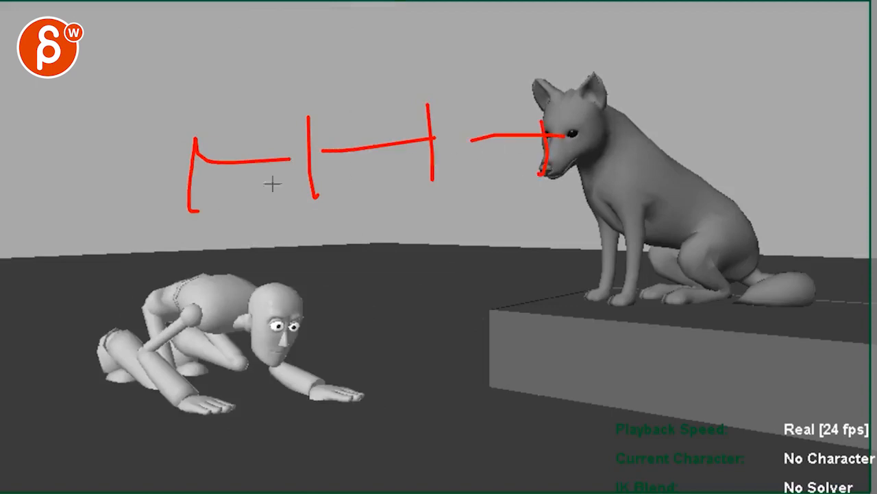
# Step: Clear the red spacing marks and scrub to the man on all fours looking up at the wolf
pyautogui.moveTo(137, 66); pyautogui.dragTo(576, 63)
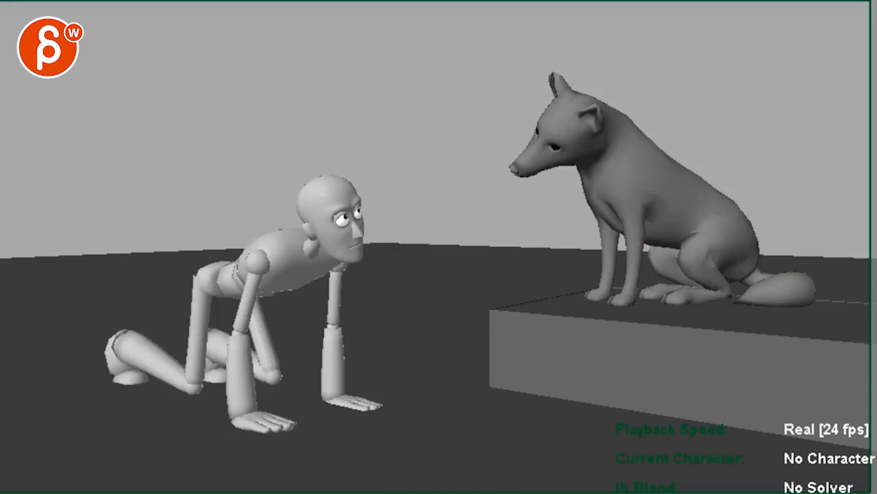
pyautogui.moveTo(388, 475)
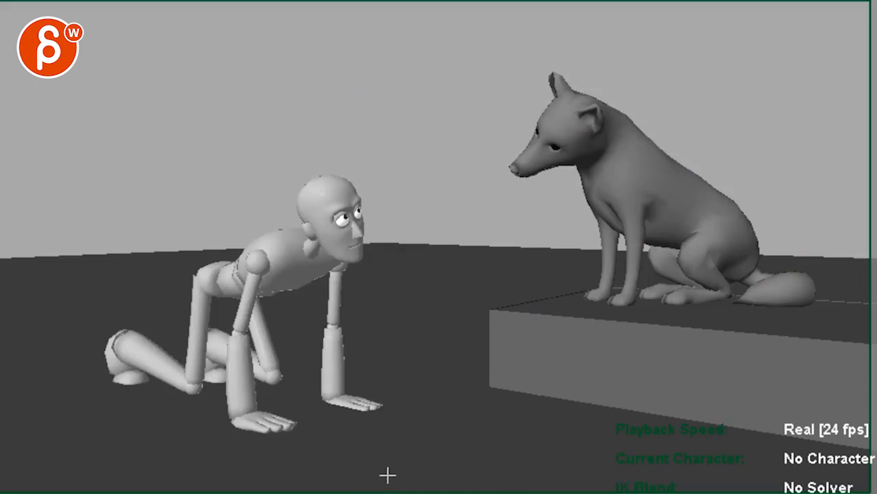